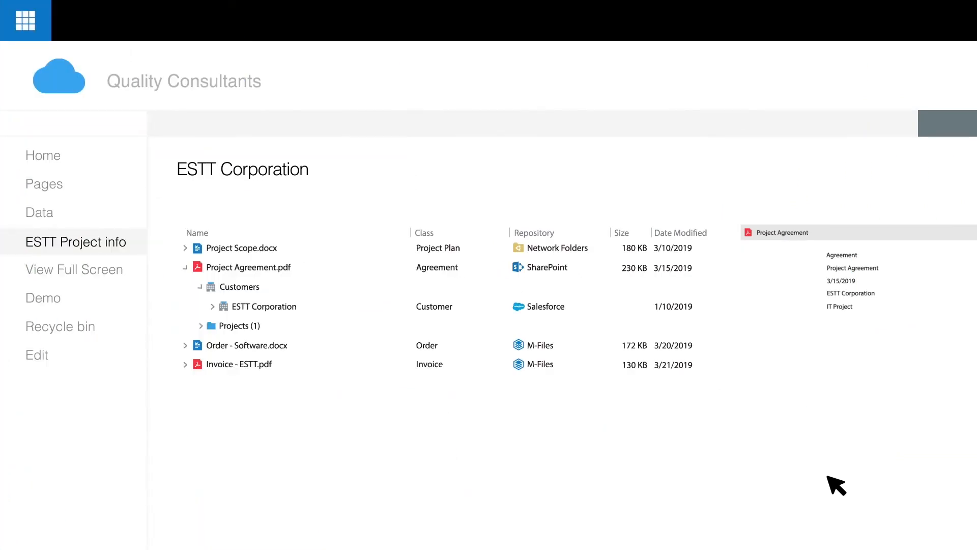
mouse_move(253, 337)
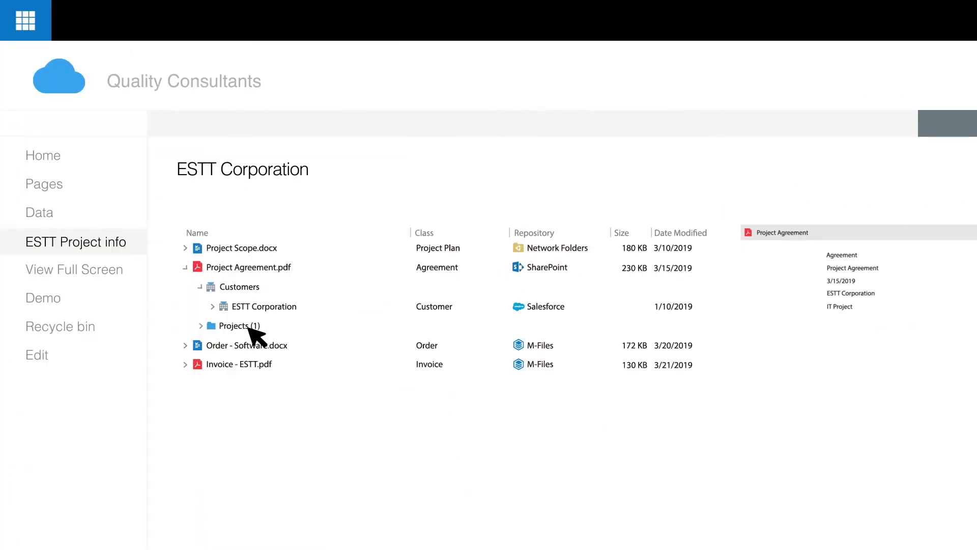
Expand Projects under Project Agreement, then IT Project to list its contacts, customers, documents and manager
left_click(201, 325)
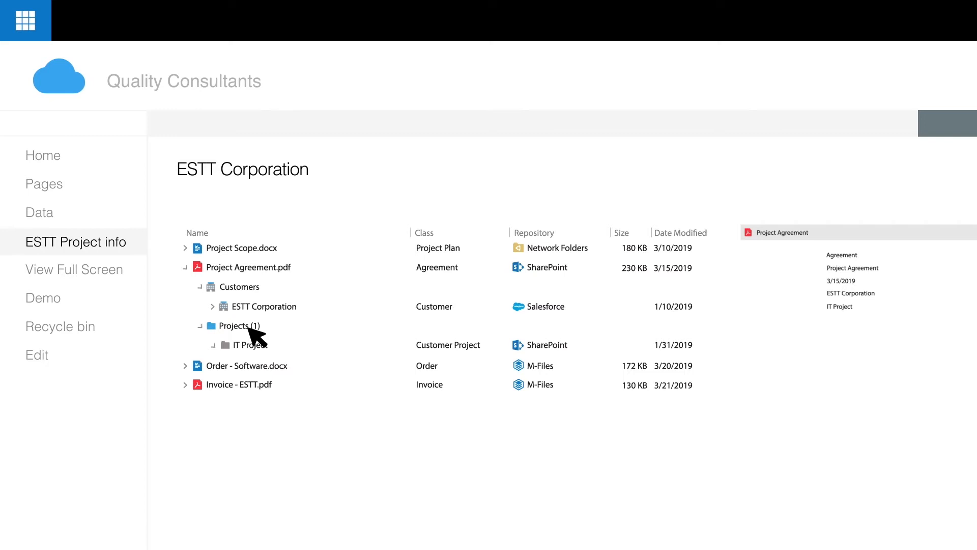
left_click(240, 345)
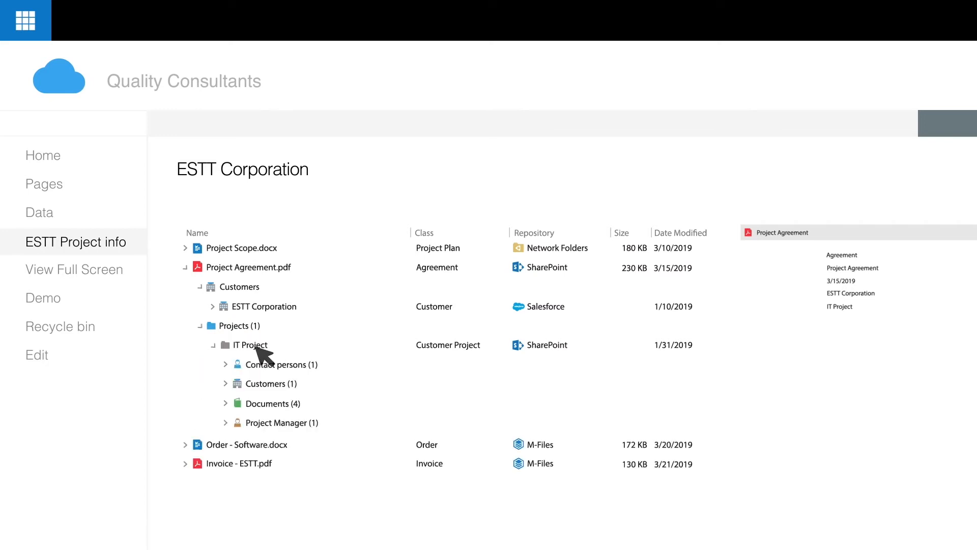
mouse_move(265, 358)
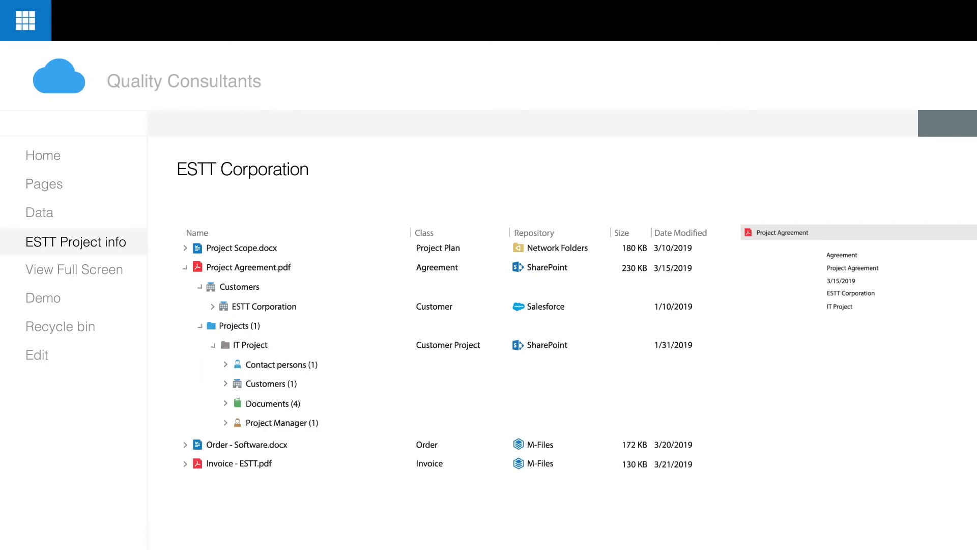